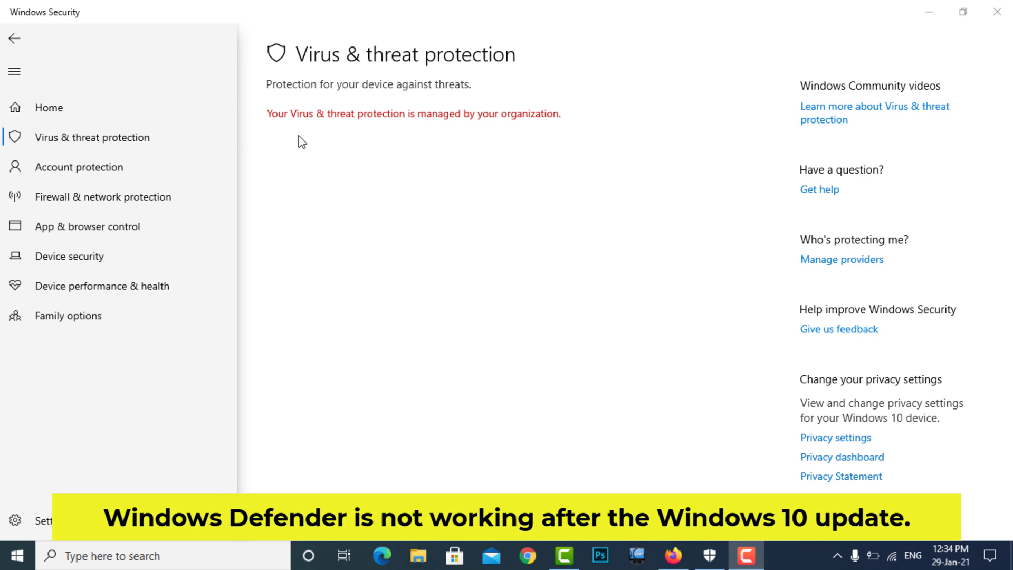
mouse_move(484, 130)
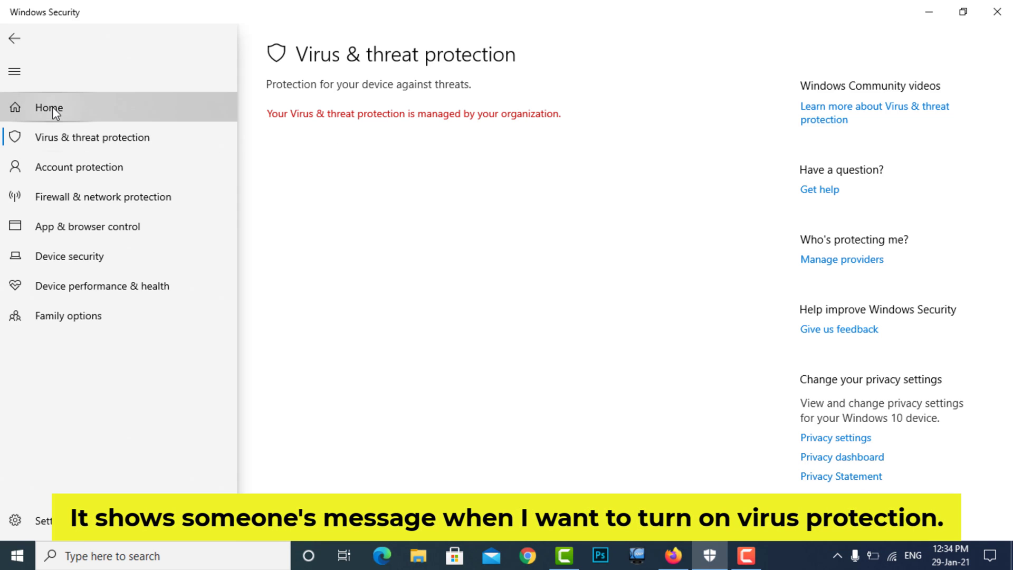
Confirm virus protection shows as organization-managed, then minimize Windows Security
left_click(48, 107)
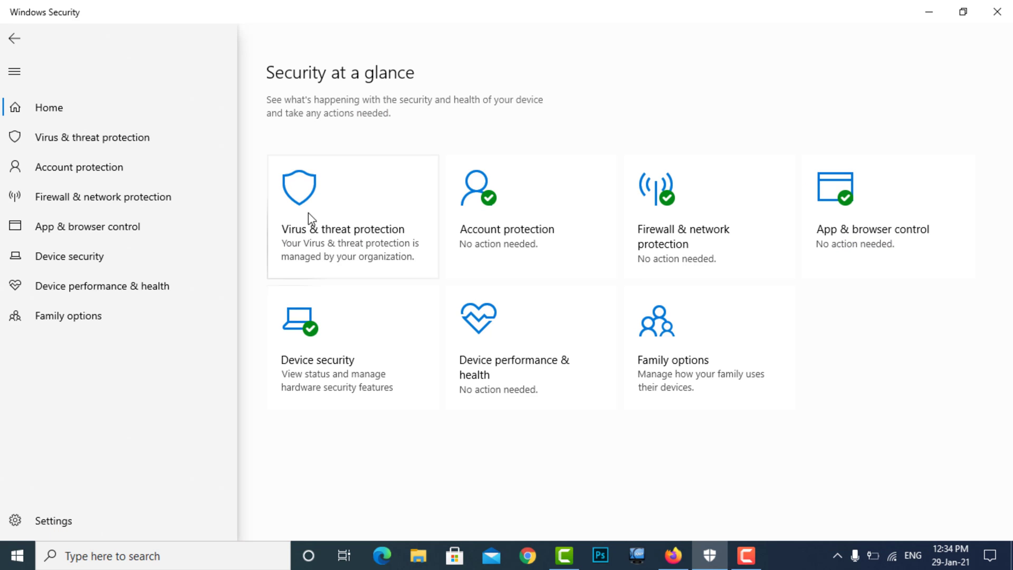
mouse_move(349, 249)
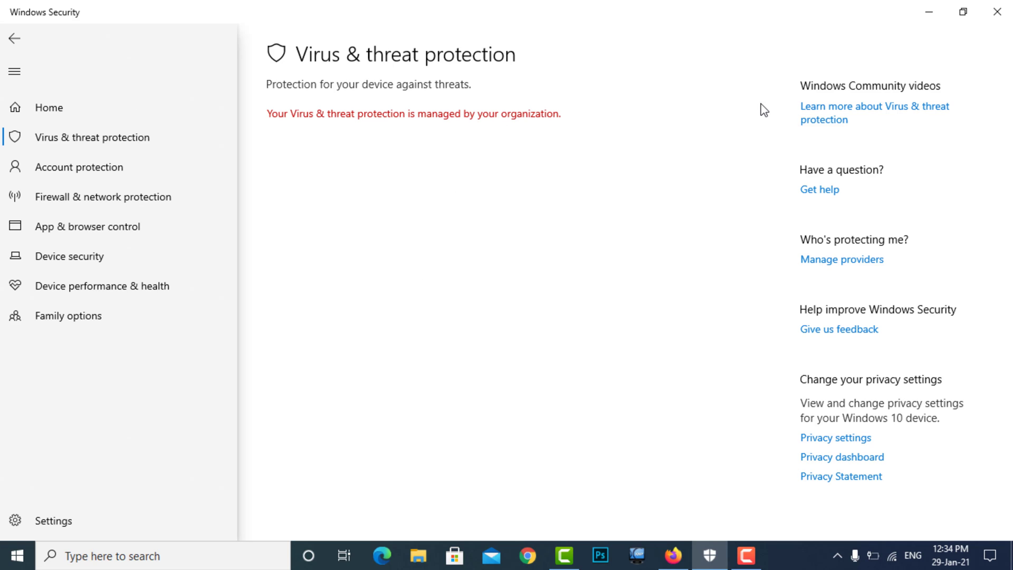
mouse_move(929, 12)
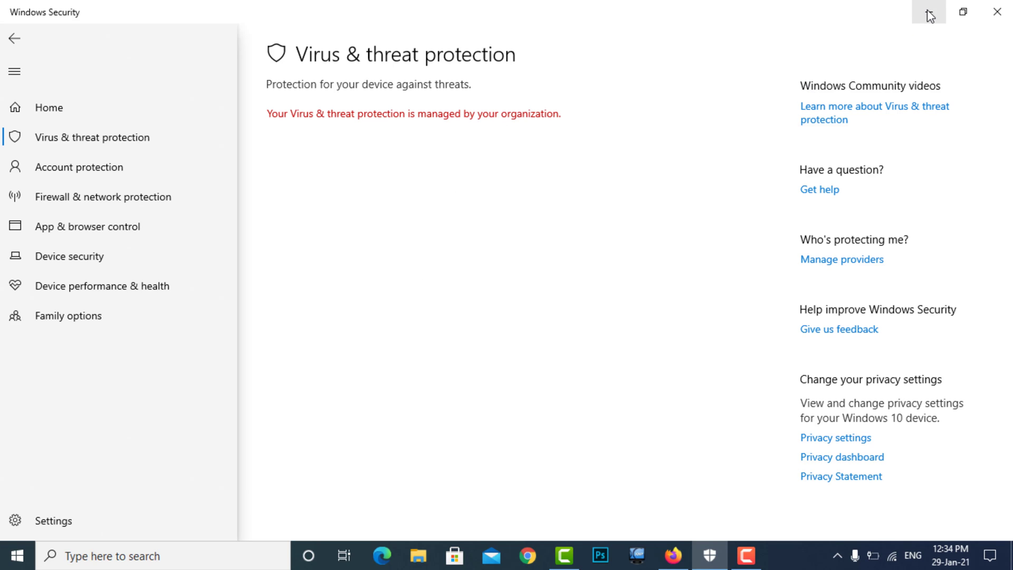
left_click(995, 12)
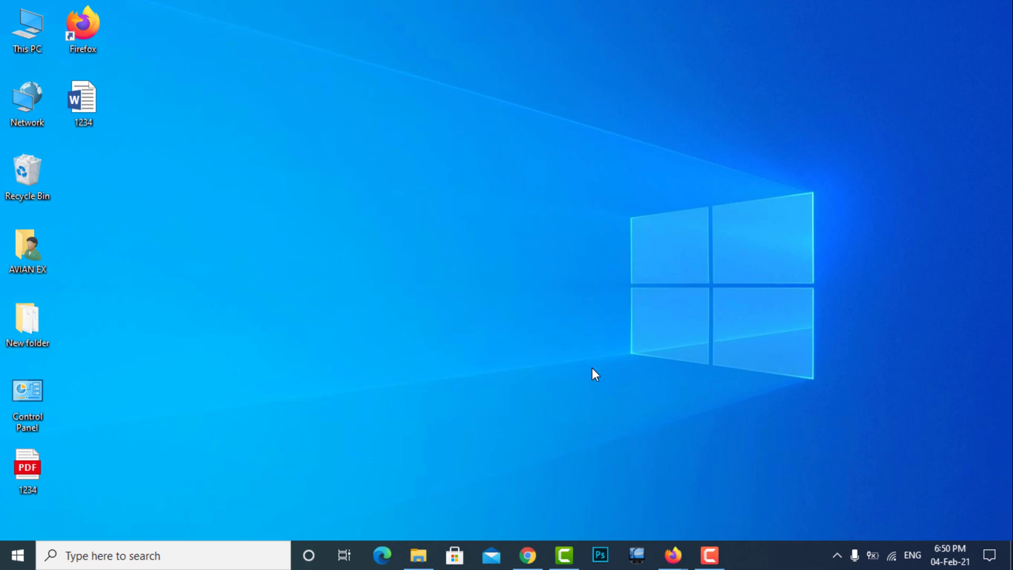
mouse_move(221, 541)
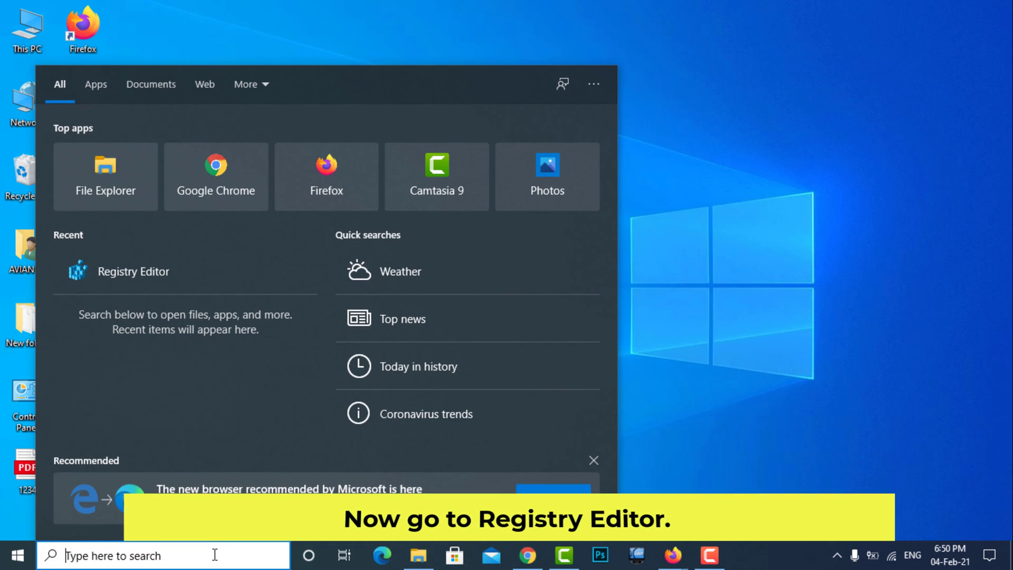
Search Windows for 'registry editor' to find the Registry Editor app
type("registry")
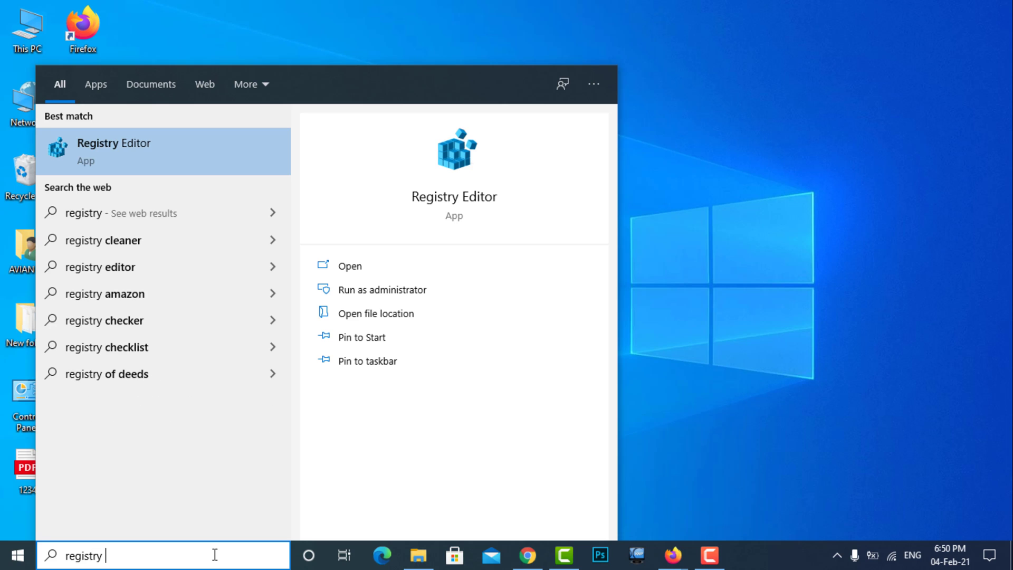
type("editor")
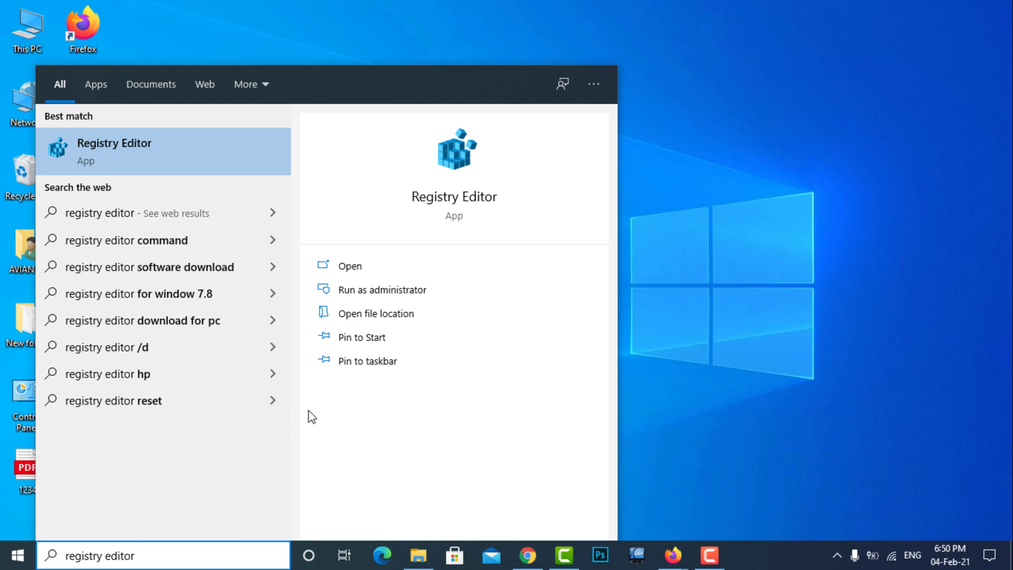
mouse_move(172, 152)
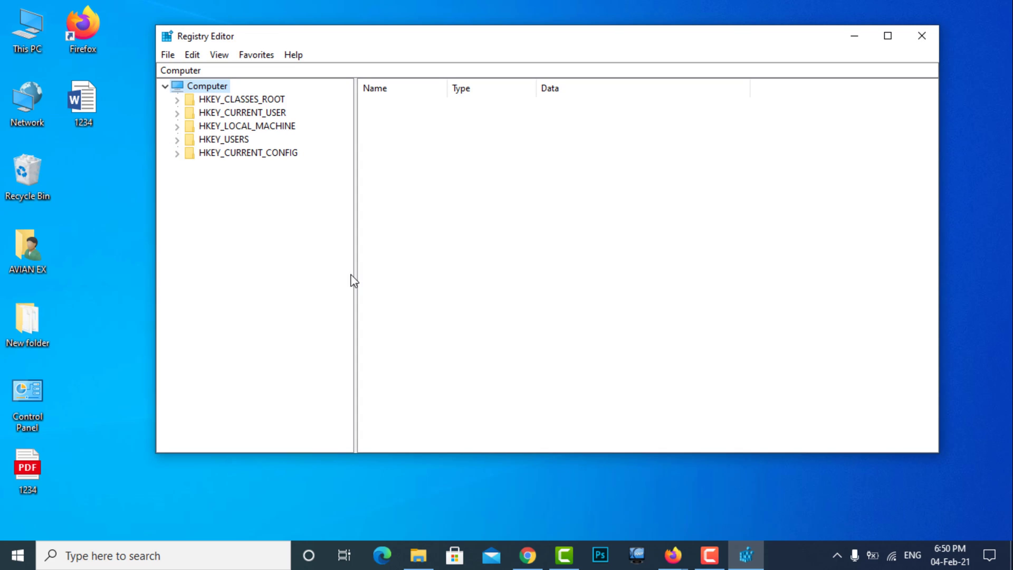
mouse_move(226, 137)
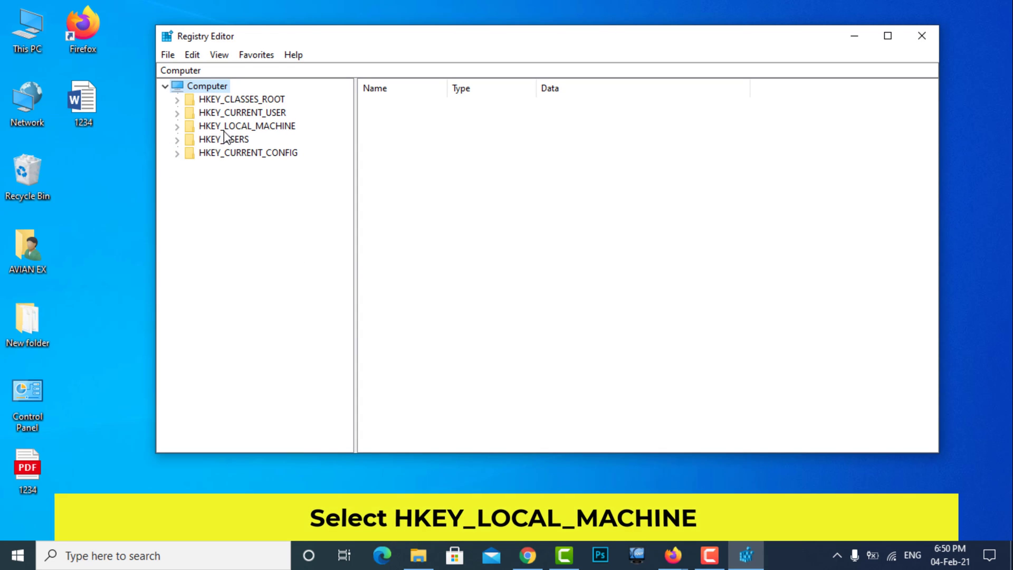
Expand HKEY_LOCAL_MACHINE and its SOFTWARE key in the registry tree
left_click(247, 126)
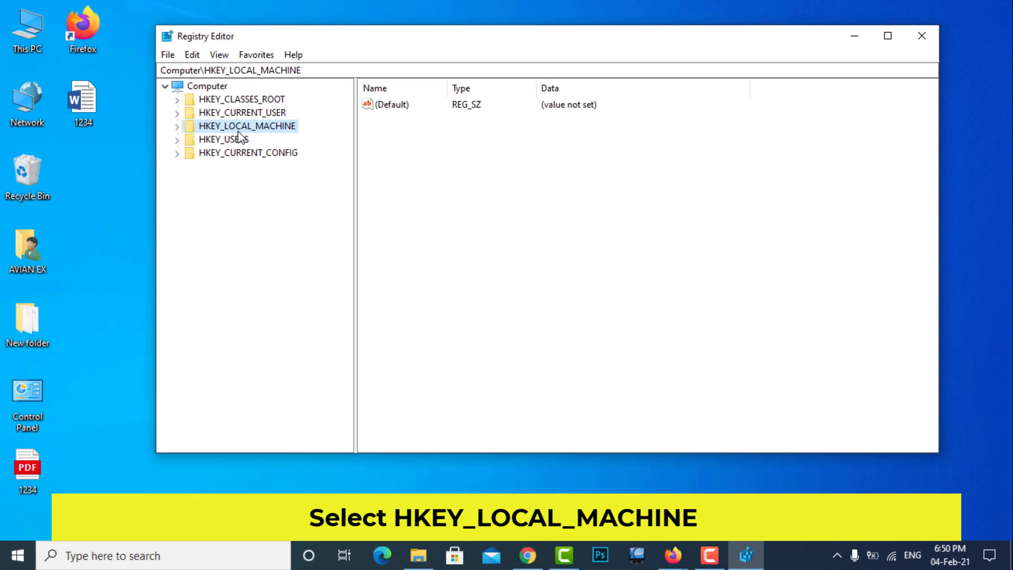
left_click(177, 126)
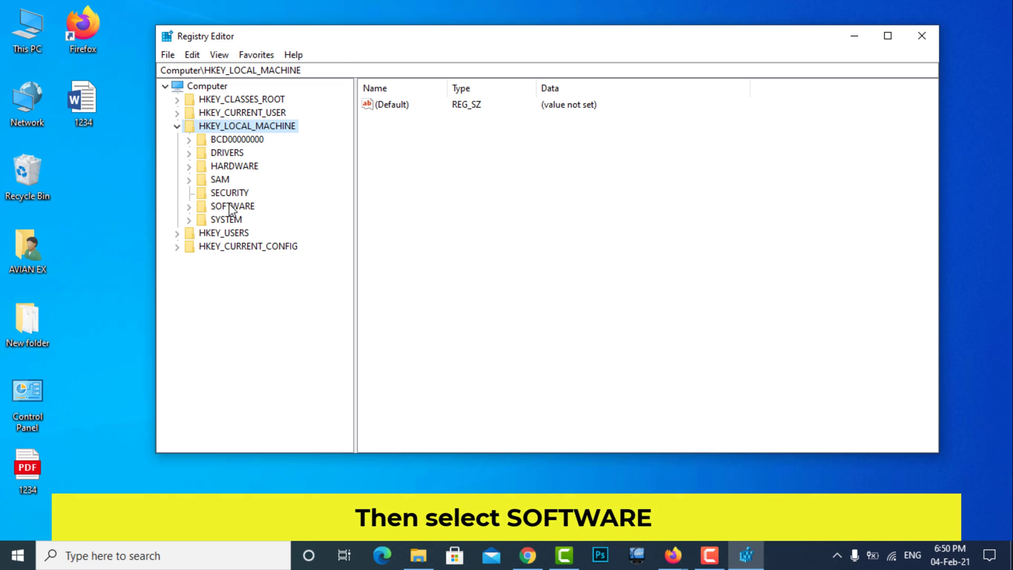
left_click(231, 205)
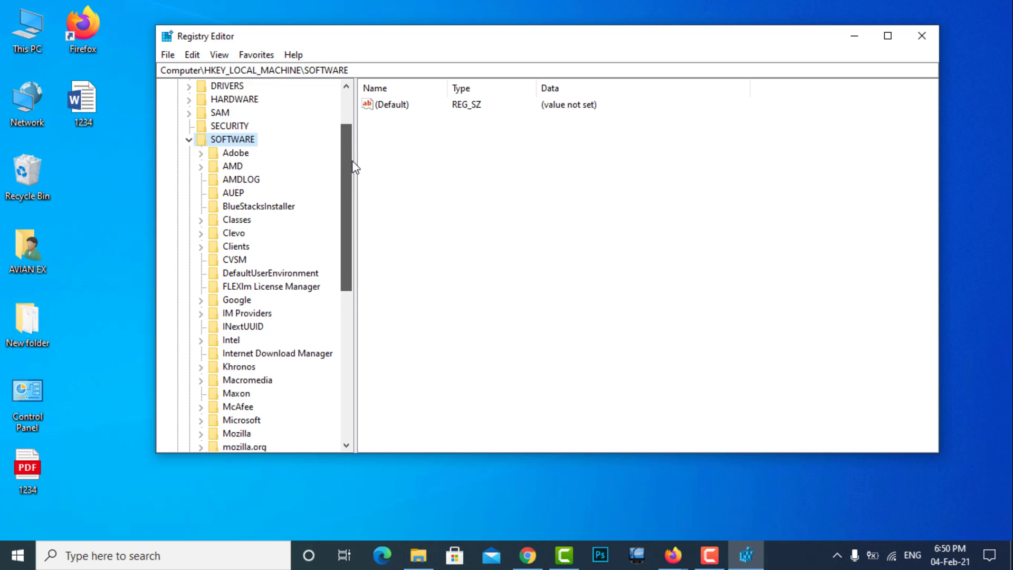
Expand SOFTWARE\Policies and open its Microsoft subkey
scroll("down", 3)
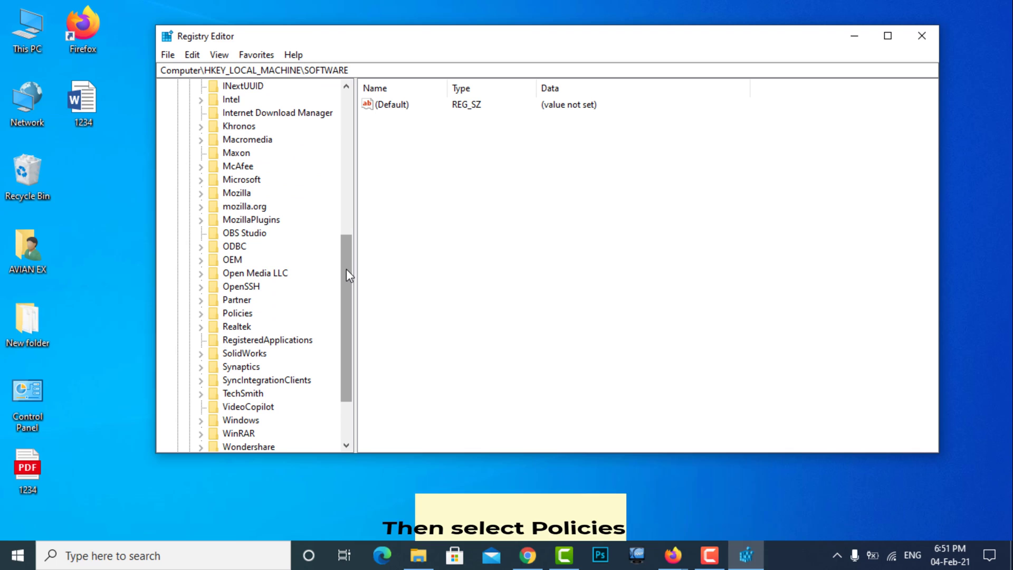
left_click(236, 313)
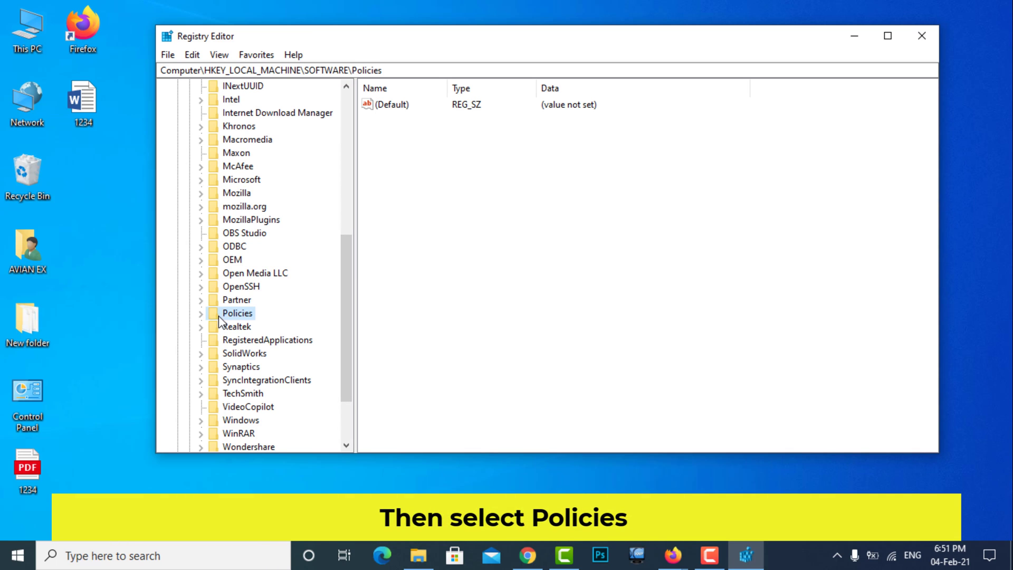
left_click(201, 313)
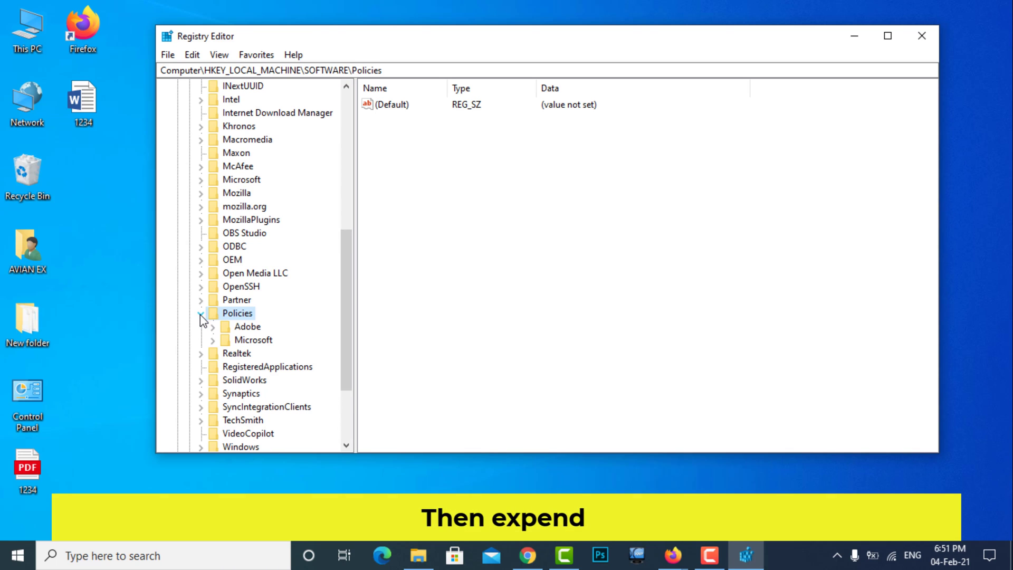
left_click(253, 340)
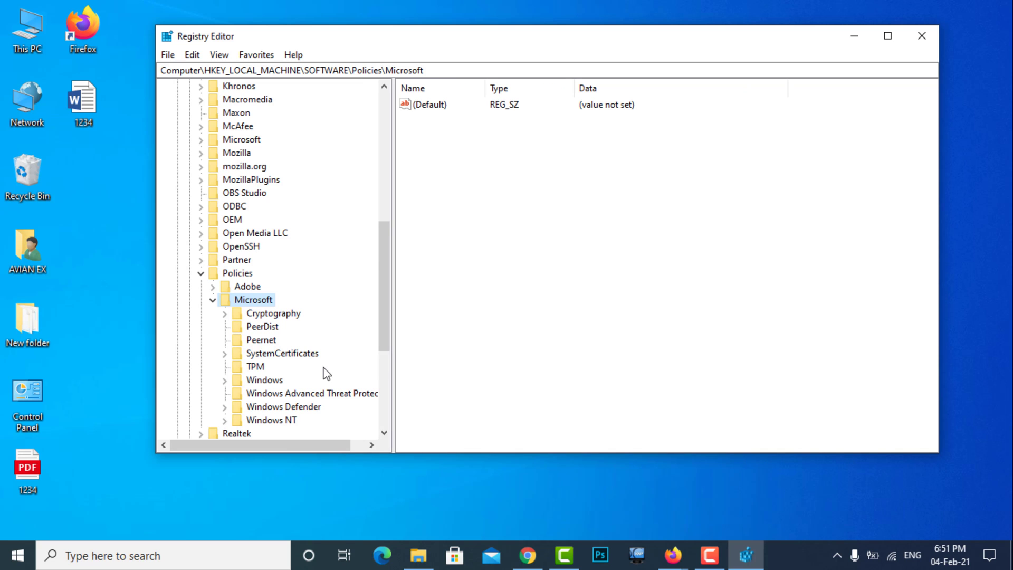
Open the Windows Defender policy key and select its DisableAntiSpyware value (1)
scroll("down", 3)
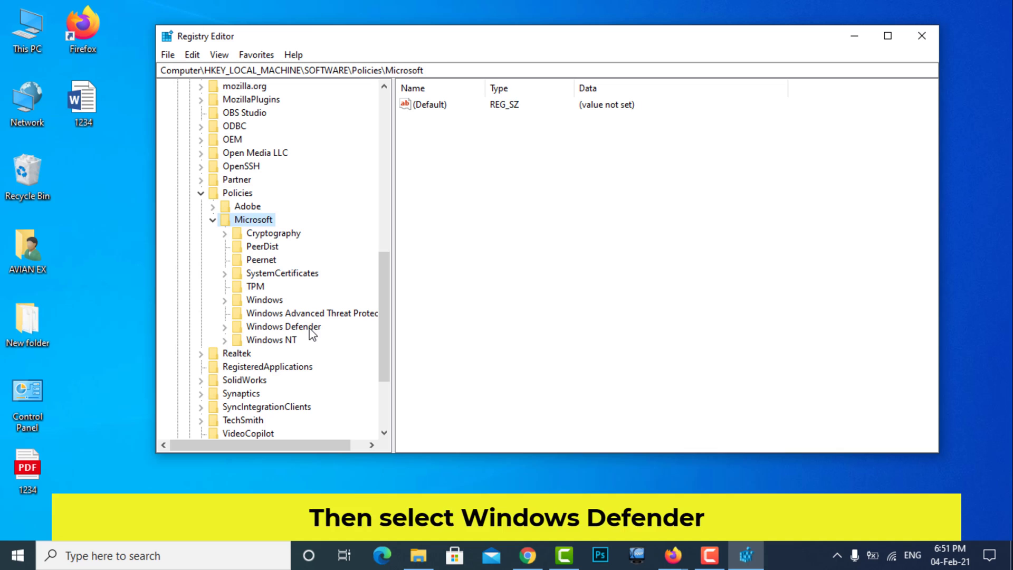
left_click(282, 326)
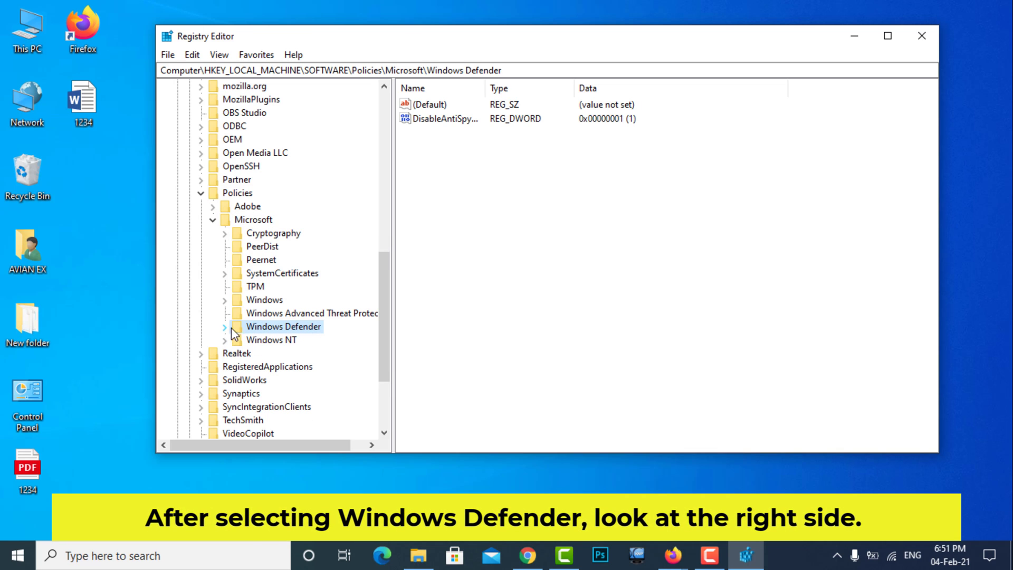
left_click(443, 119)
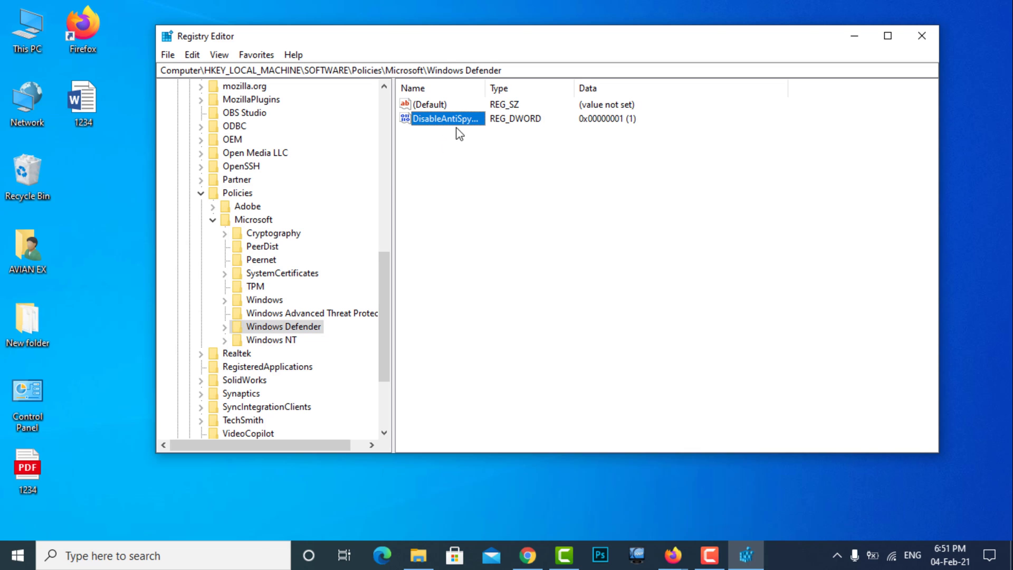
Delete the DisableAntiSpyware value and confirm the deletion
right_click(443, 118)
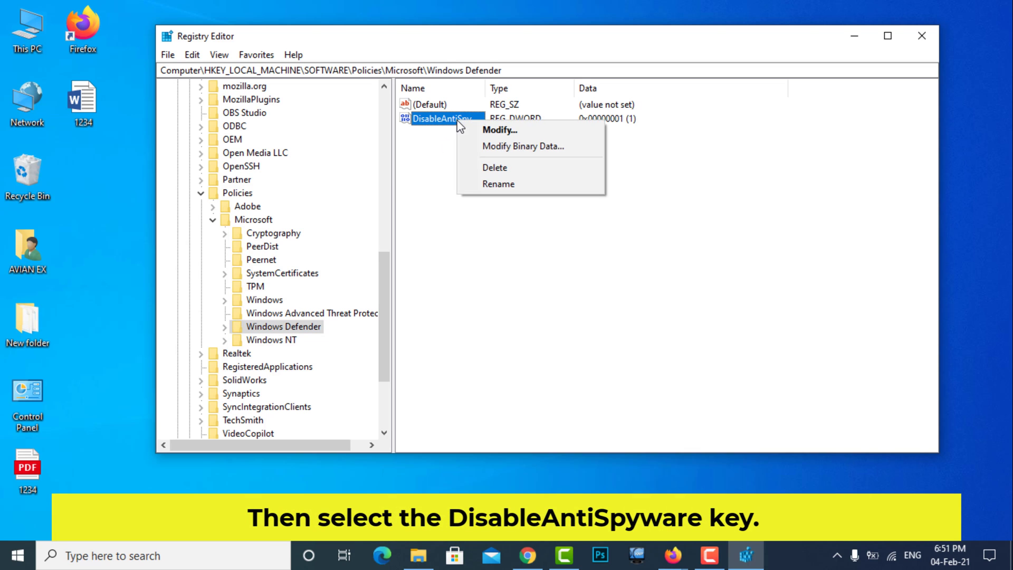
left_click(495, 167)
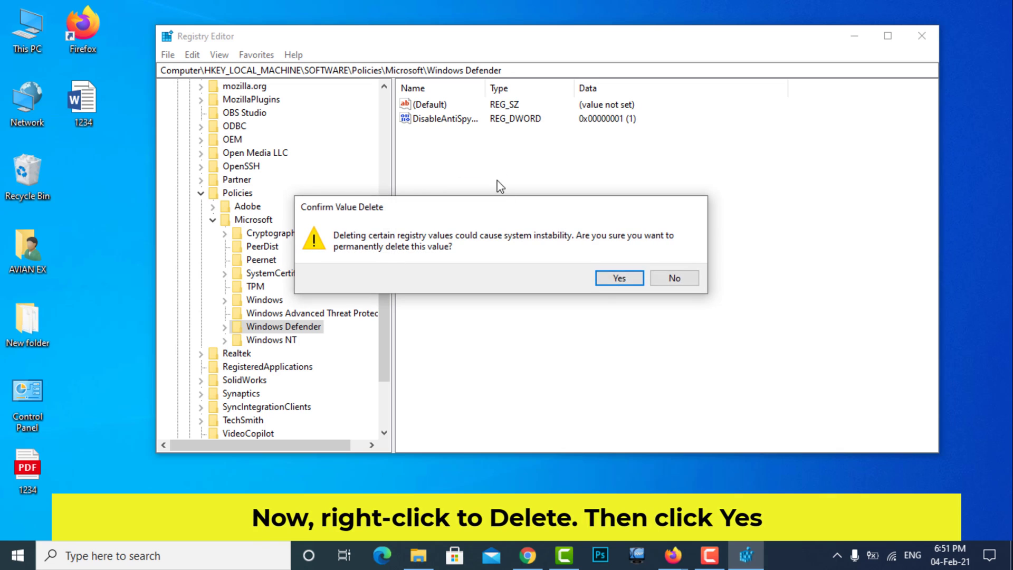
left_click(617, 278)
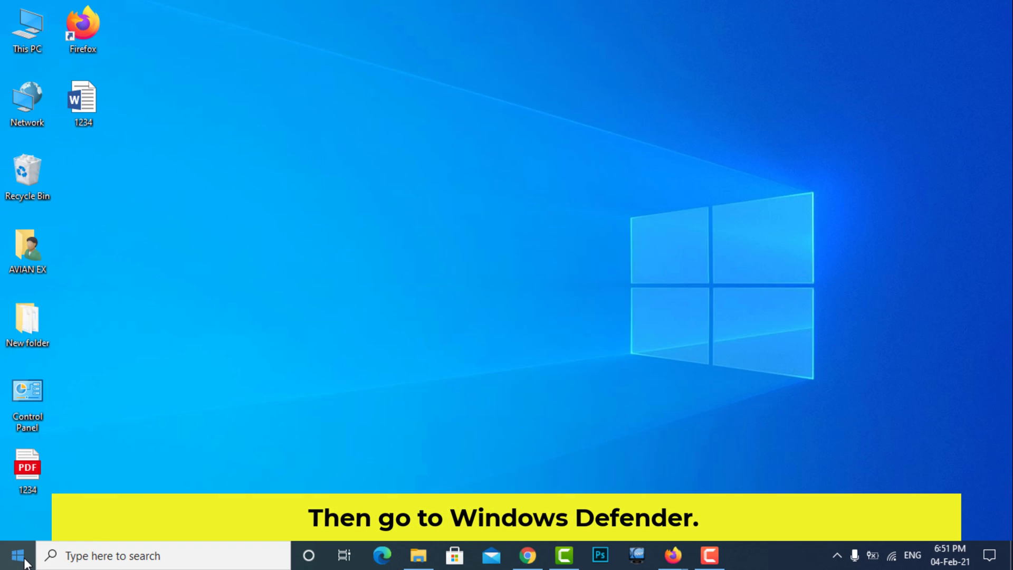
Go to Settings > Update & Security > Windows Security > Virus & threat protection
left_click(13, 555)
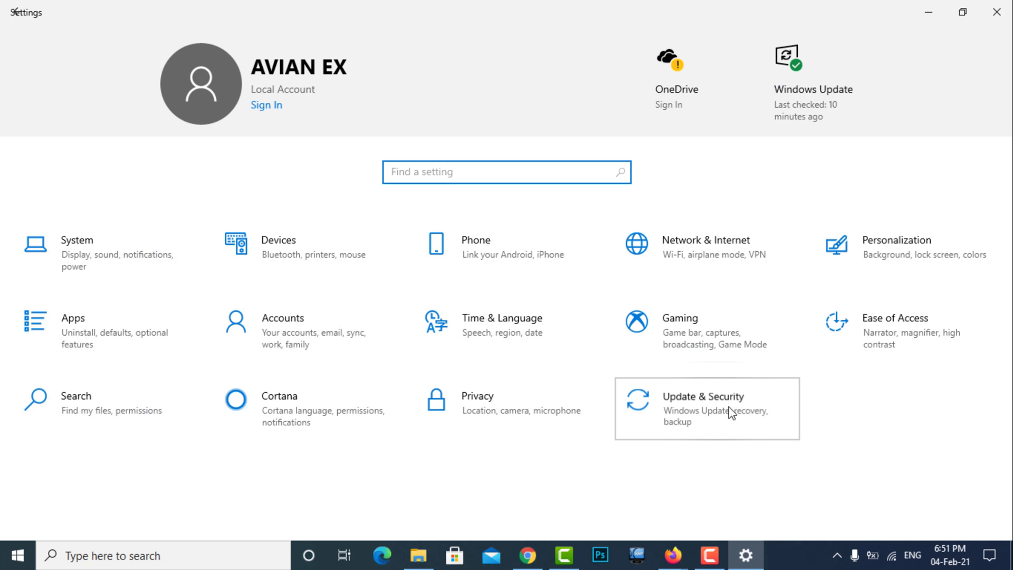
left_click(703, 397)
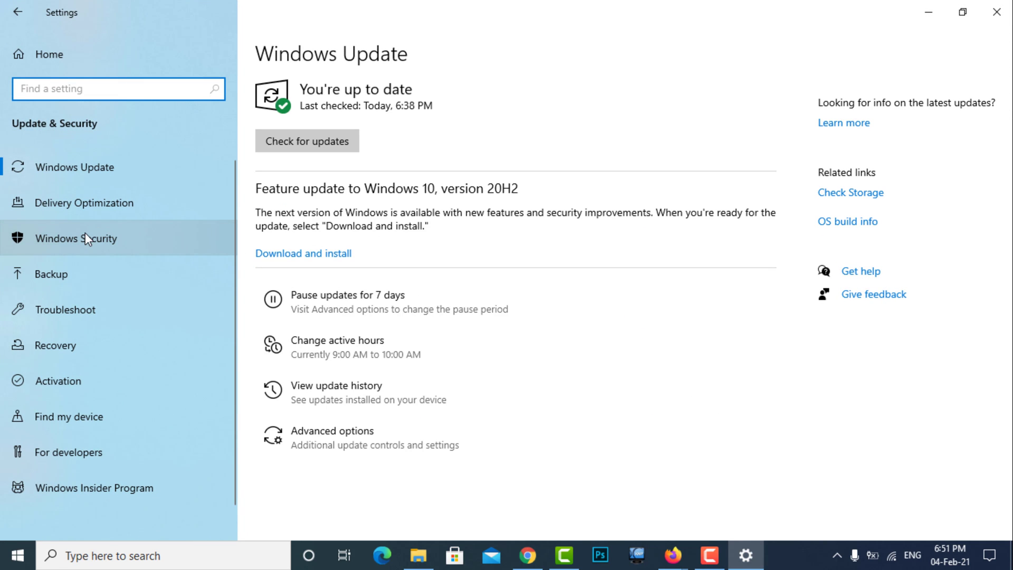
left_click(76, 238)
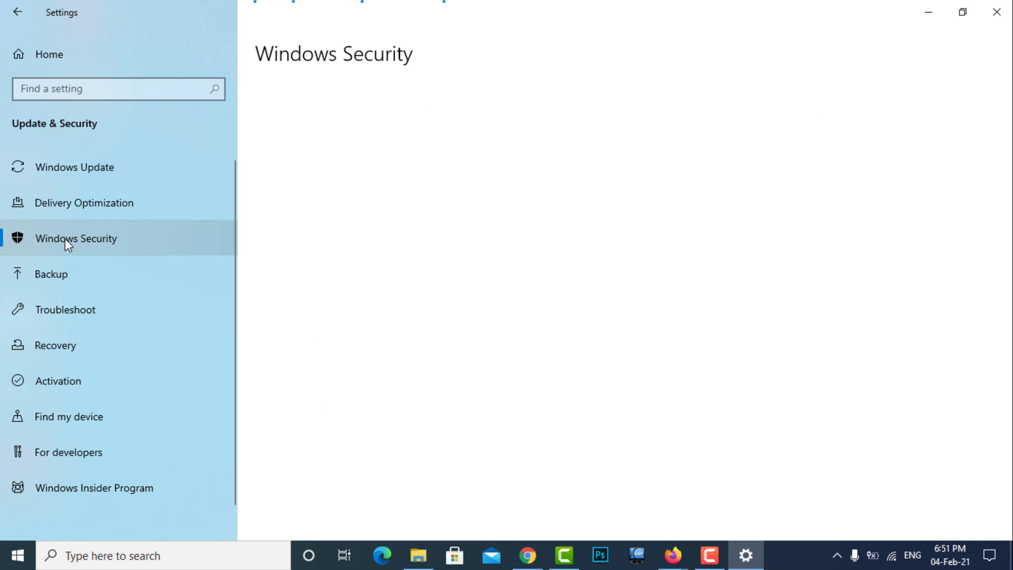
left_click(74, 238)
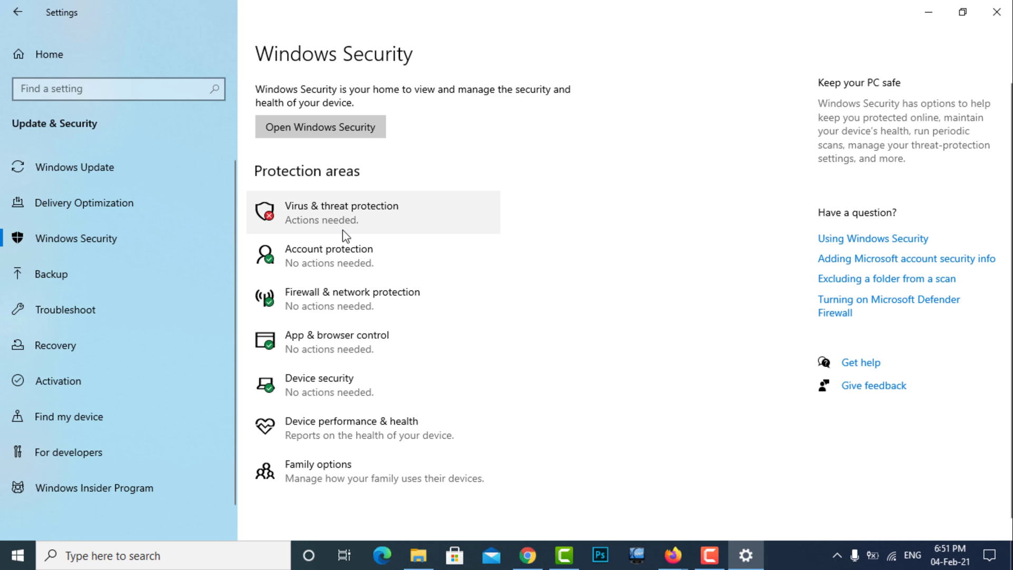
left_click(319, 126)
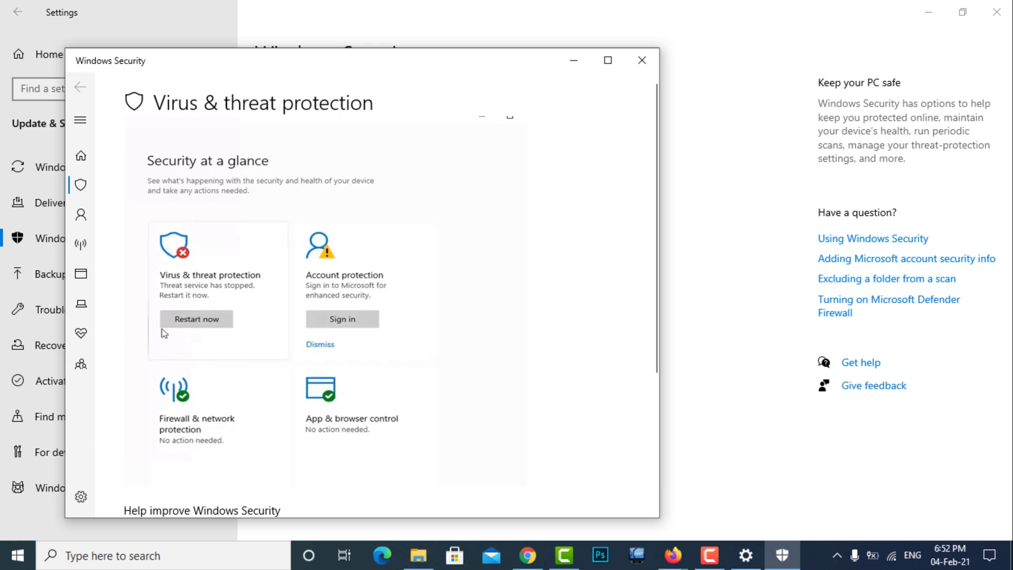
Restart the stopped threat service and load protection engine updates
left_click(196, 319)
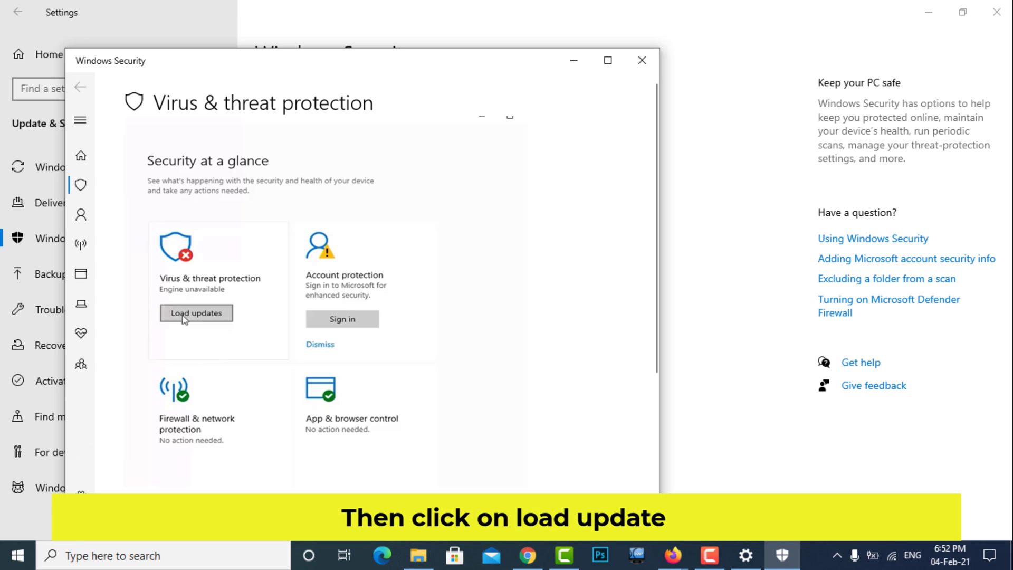
left_click(195, 313)
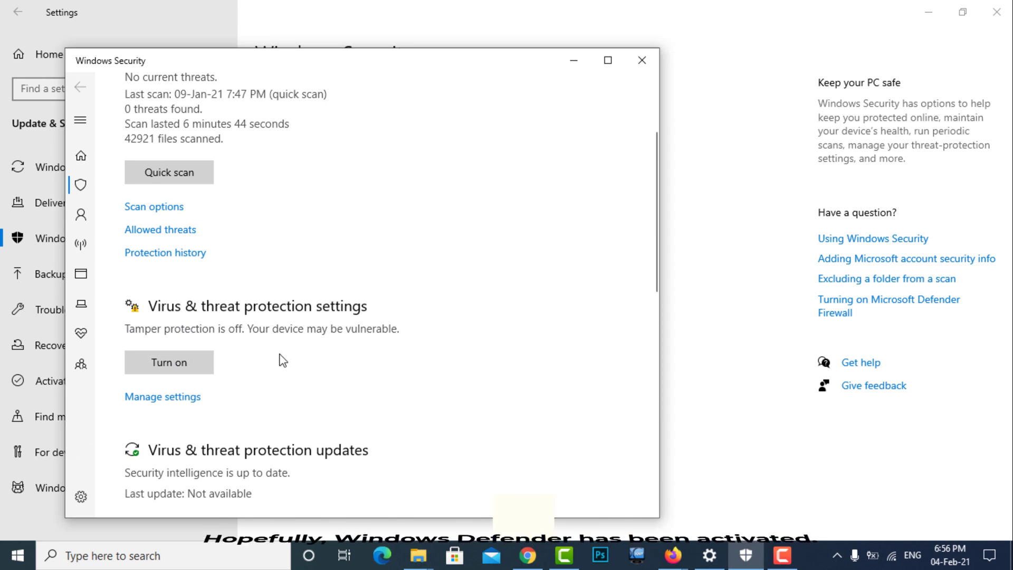
Return to Windows Security home to review Security at a glance
scroll("up", 3)
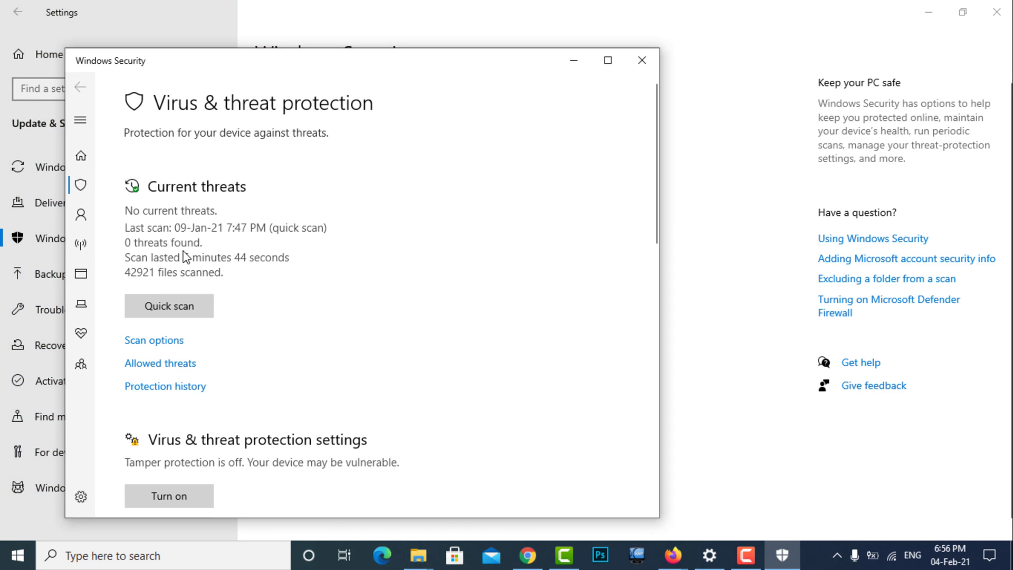
left_click(81, 155)
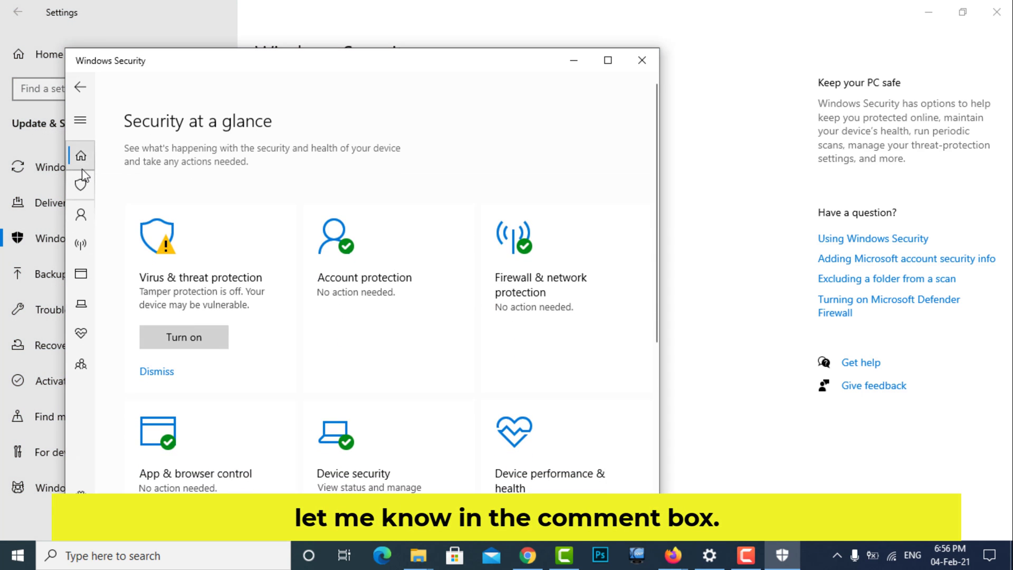